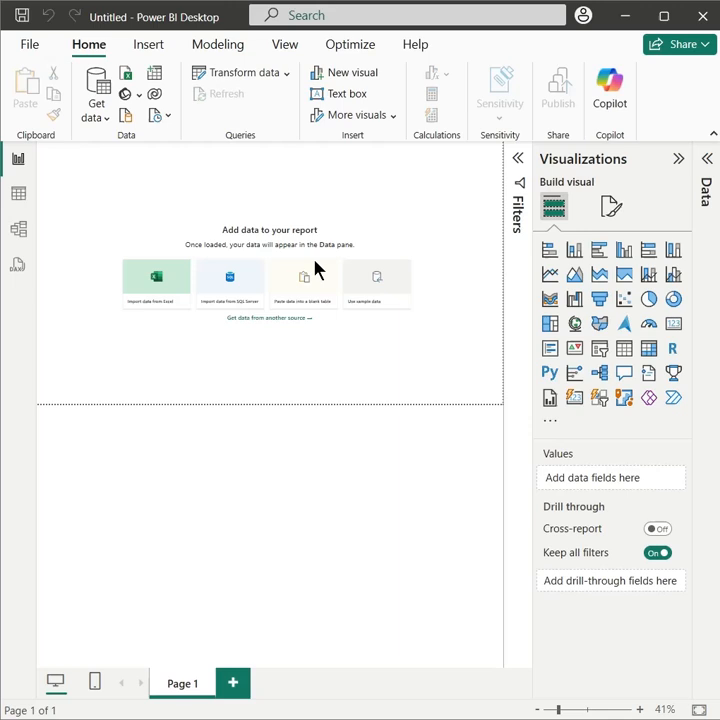
- Tick the Branch, City, Product and Sales Person tables in the Apex workbook Navigator
left_click(156, 276)
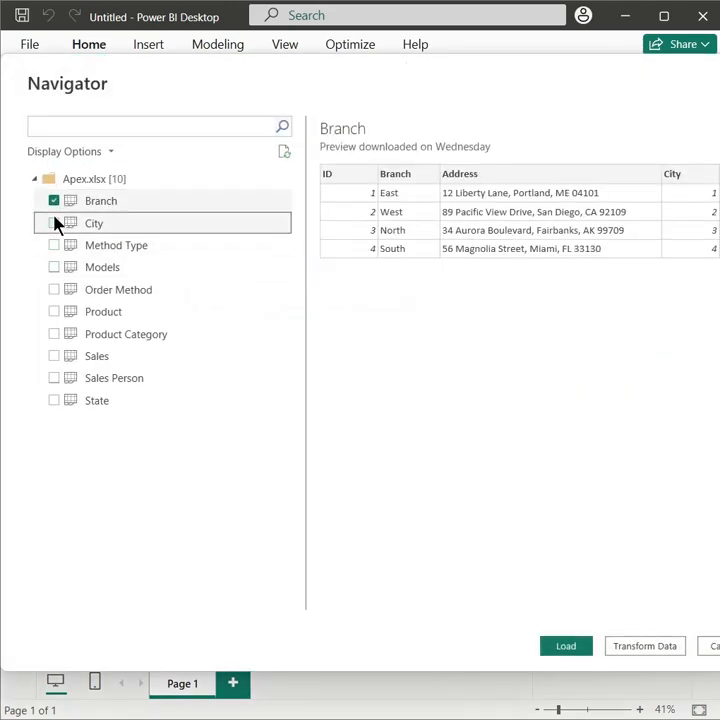
left_click(54, 224)
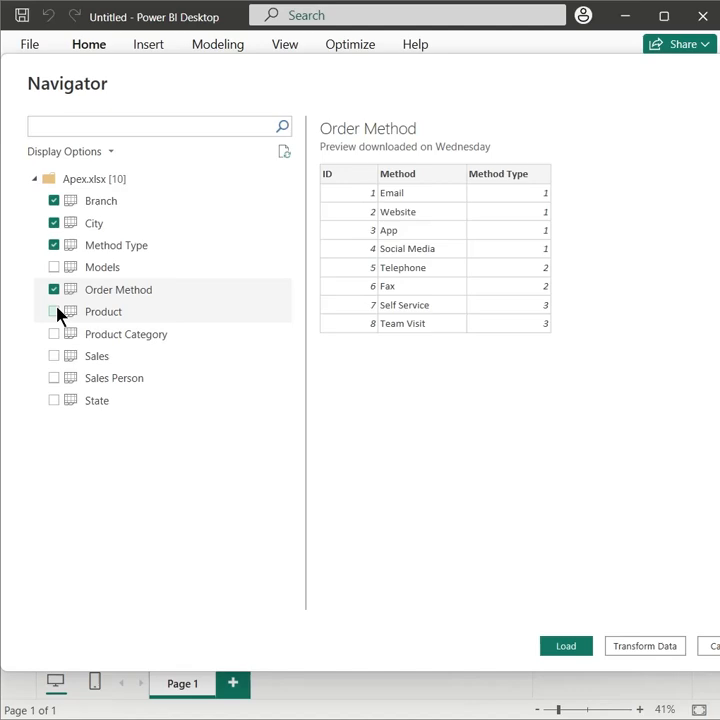
left_click(96, 356)
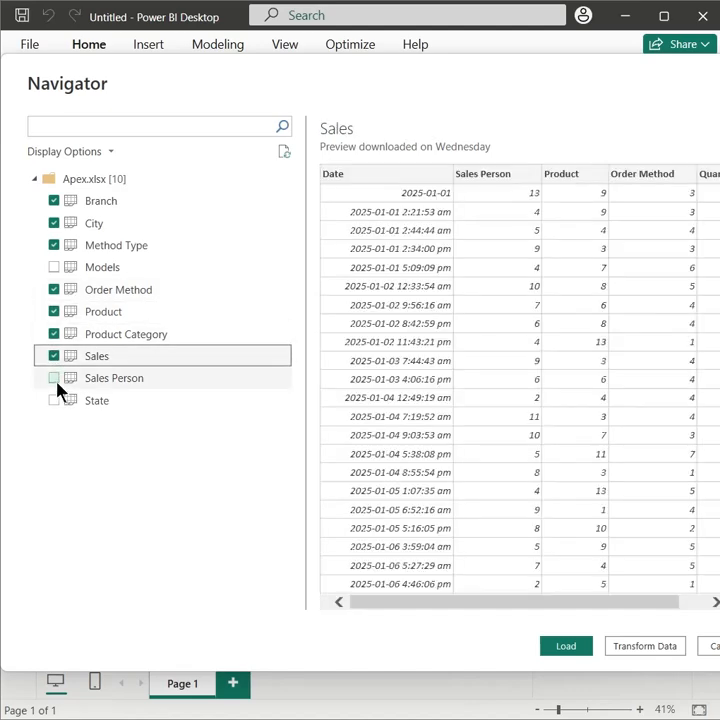
left_click(564, 644)
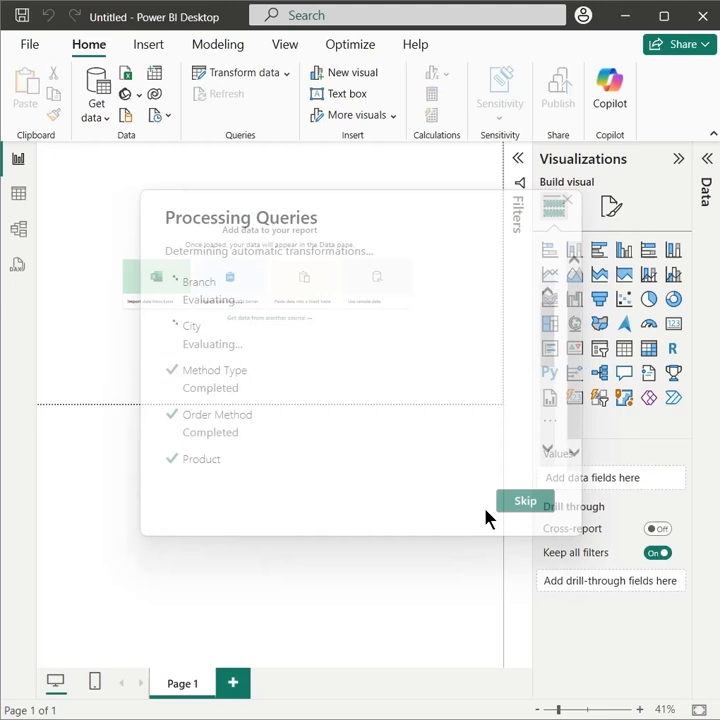
- Skip automatic transformation detection so the Apex tables finish loading into the Data pane
left_click(524, 500)
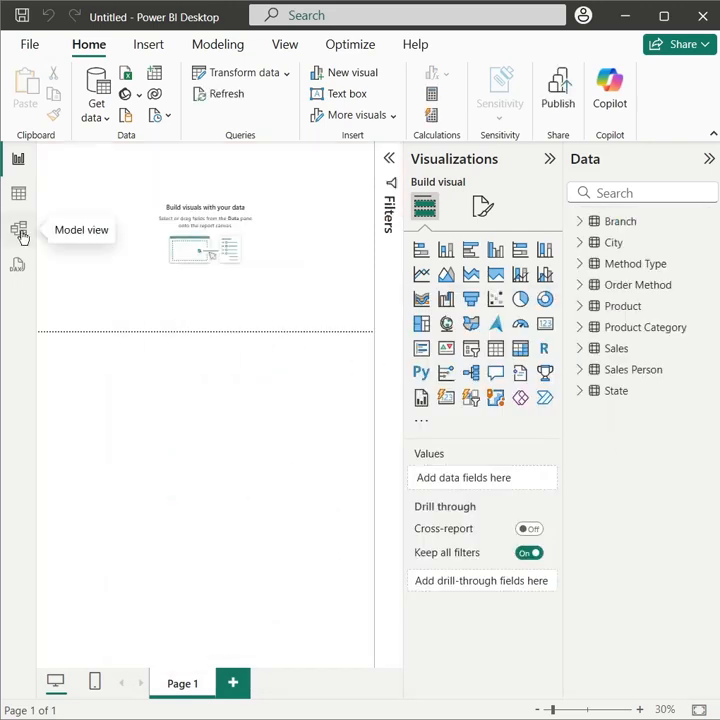
- Show the model diagram with side panels hidden and Method Type moved beside Order Method
left_click(18, 228)
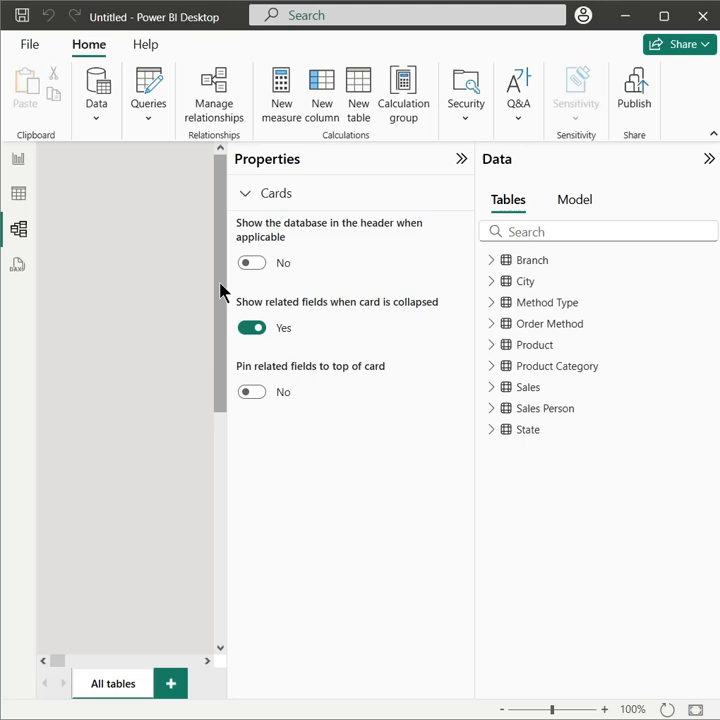
left_click(460, 160)
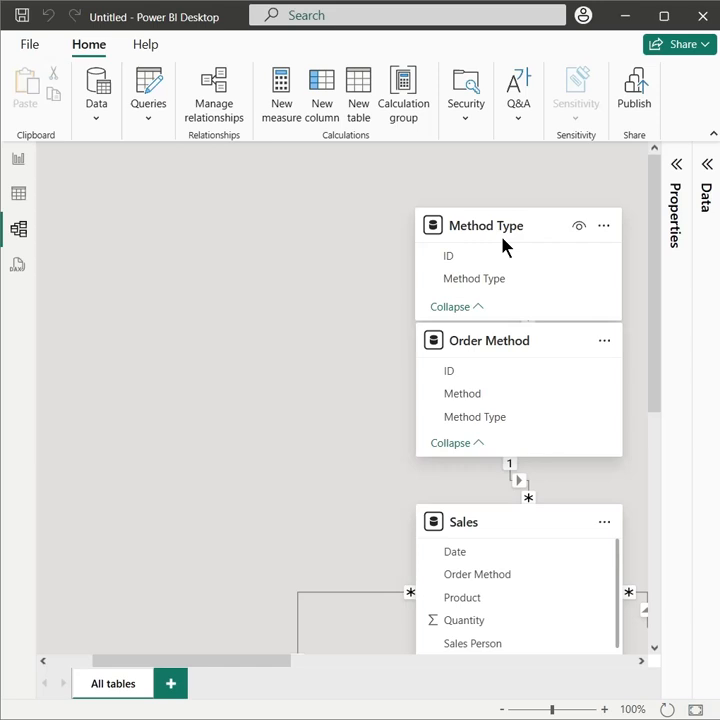
left_click_drag(486, 224, 134, 300)
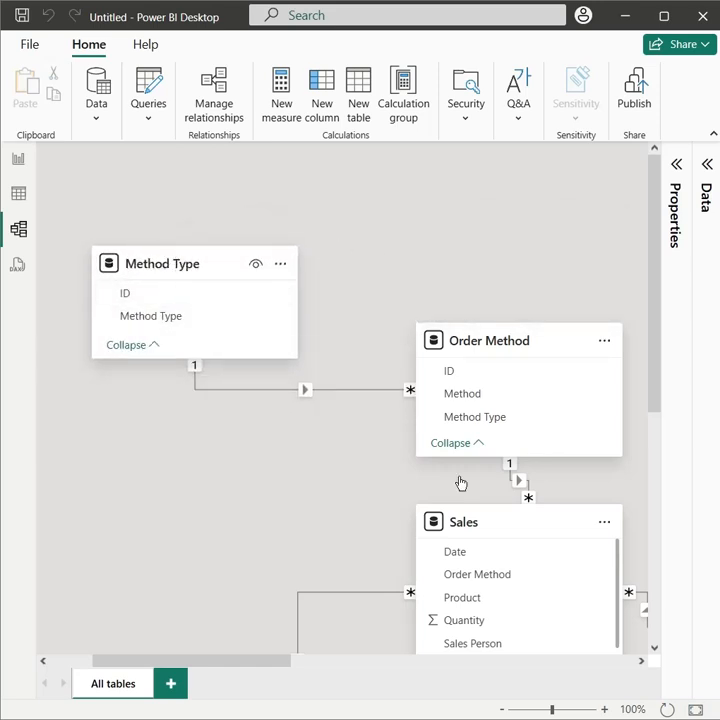
scroll("down", 3)
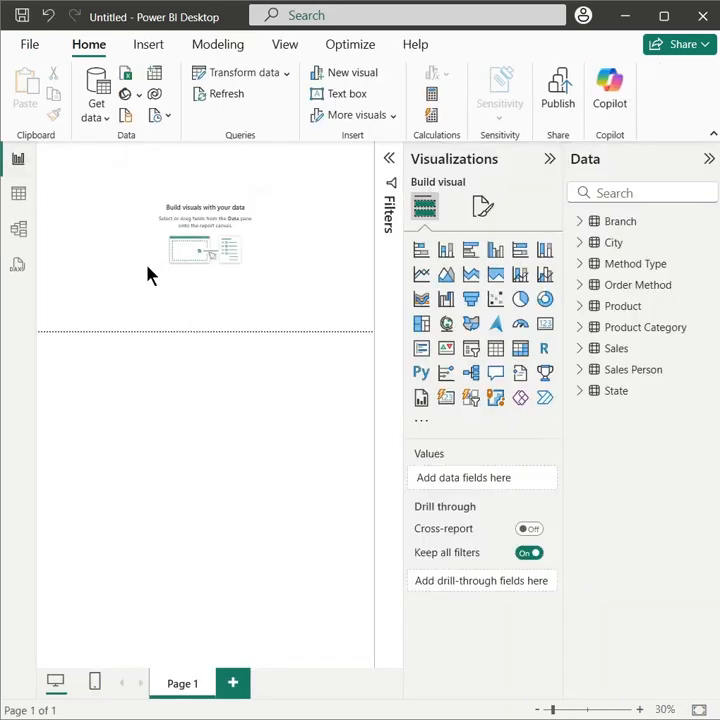
mouse_move(152, 256)
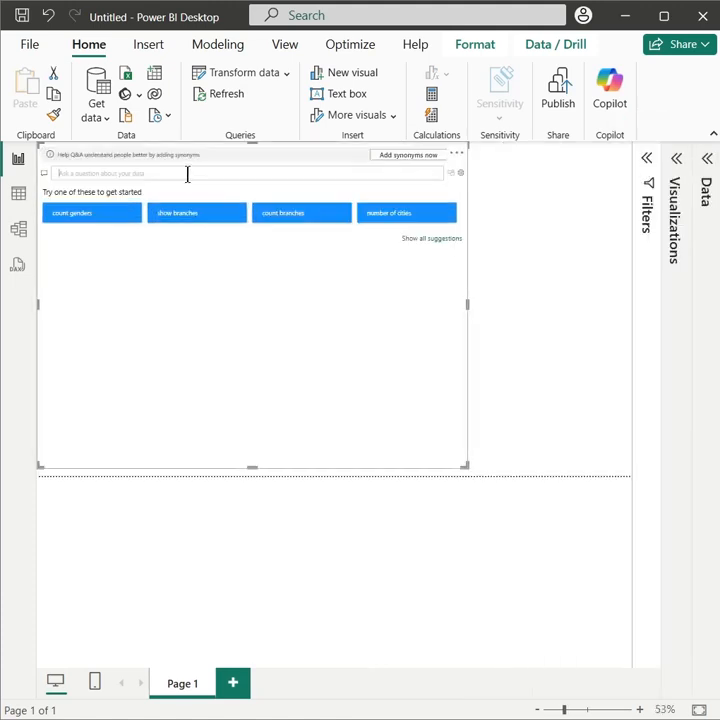
- Enter the Q&A question 'Sales by City Pie Chart'
type("Sales by")
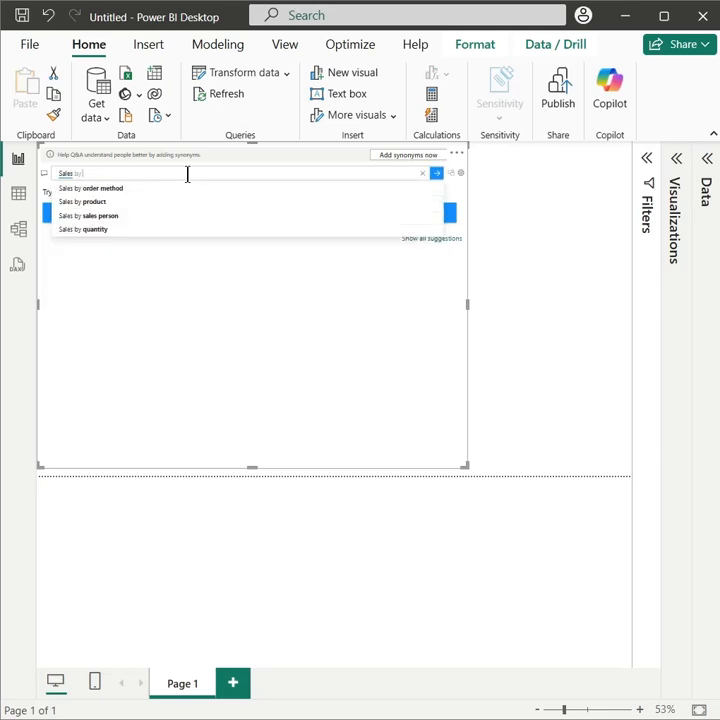
type("City")
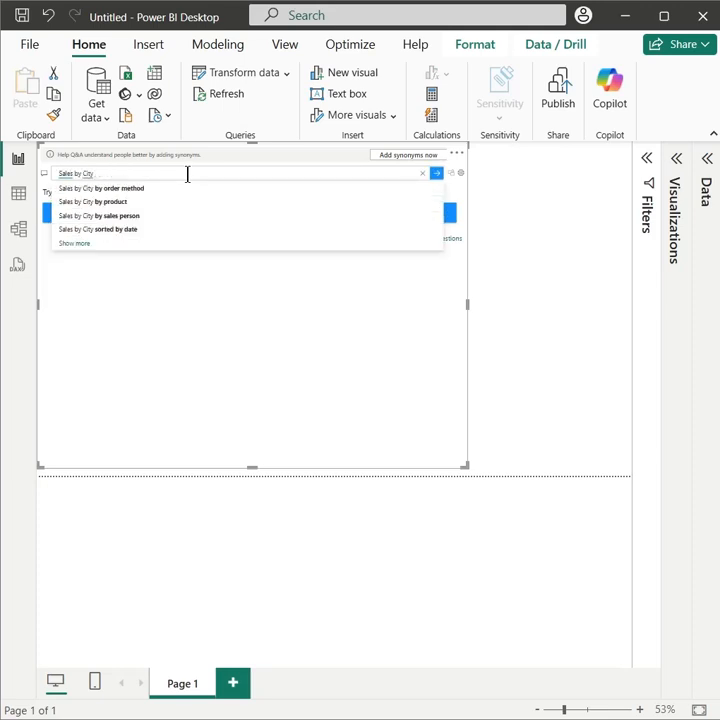
type("Pie")
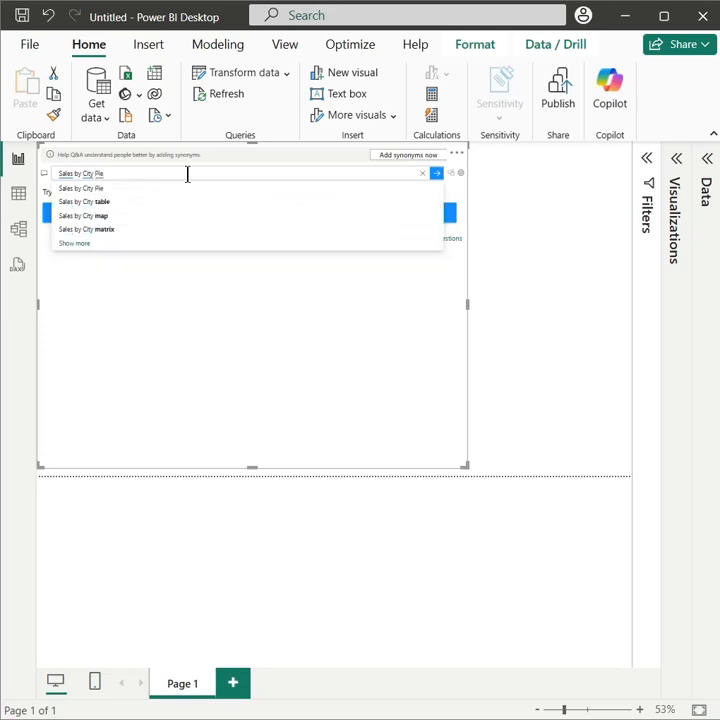
type("Chart")
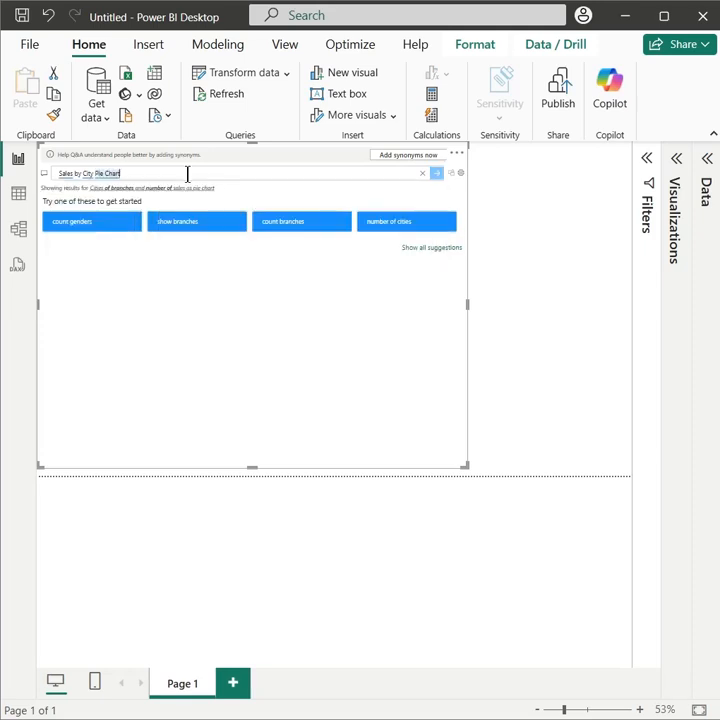